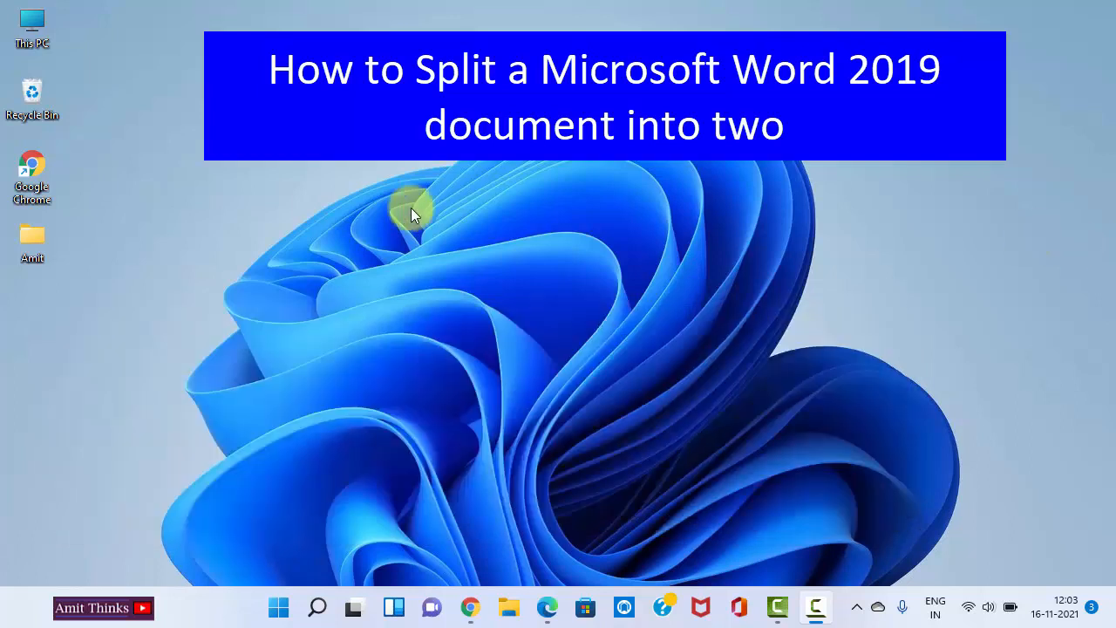
mouse_move(148, 148)
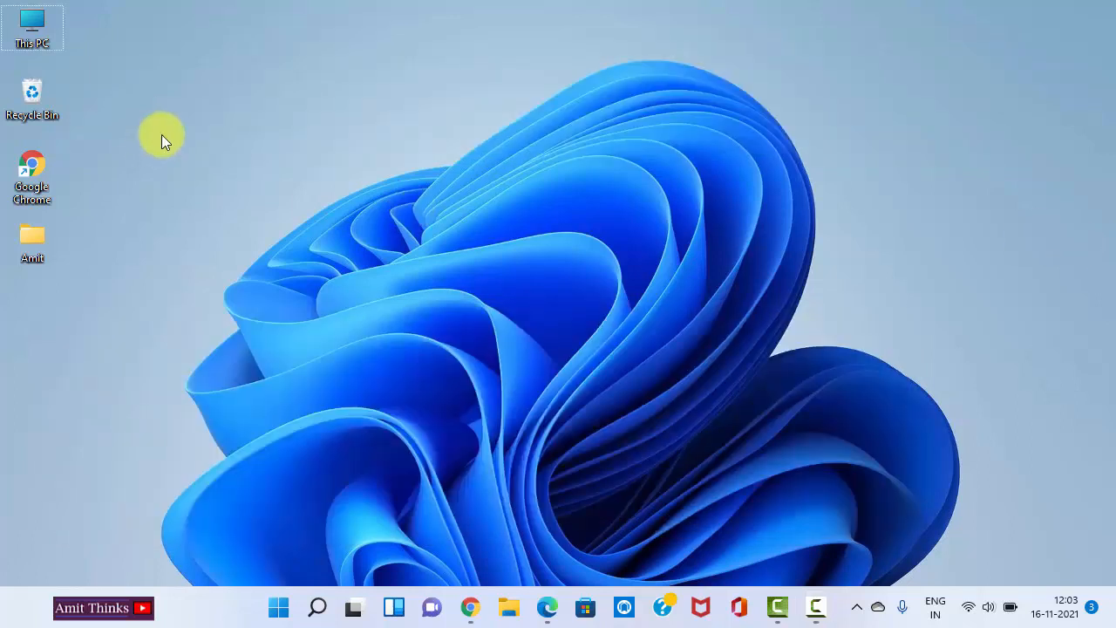
Step: Open the desktop's New menu to create a Microsoft Word document
right_click(161, 142)
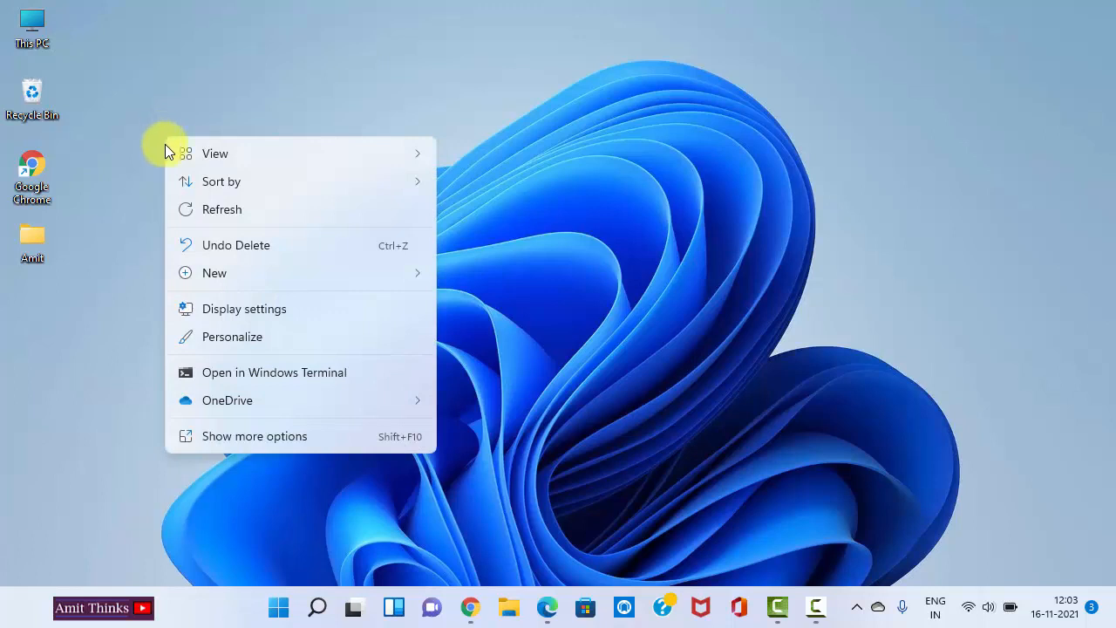
left_click(213, 273)
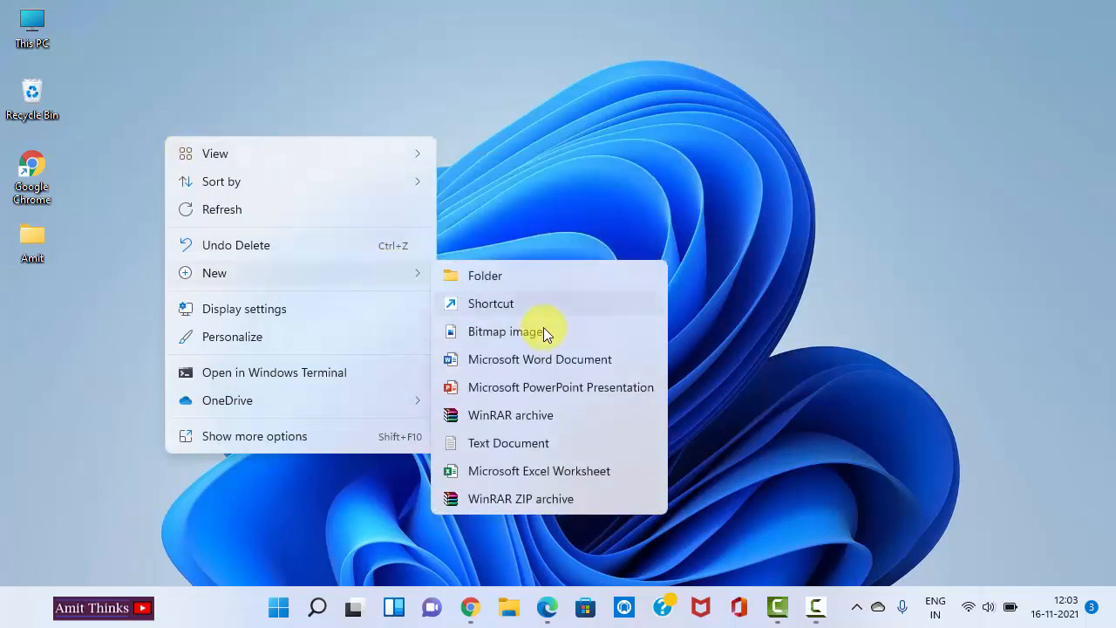
mouse_move(580, 366)
type("Amit")
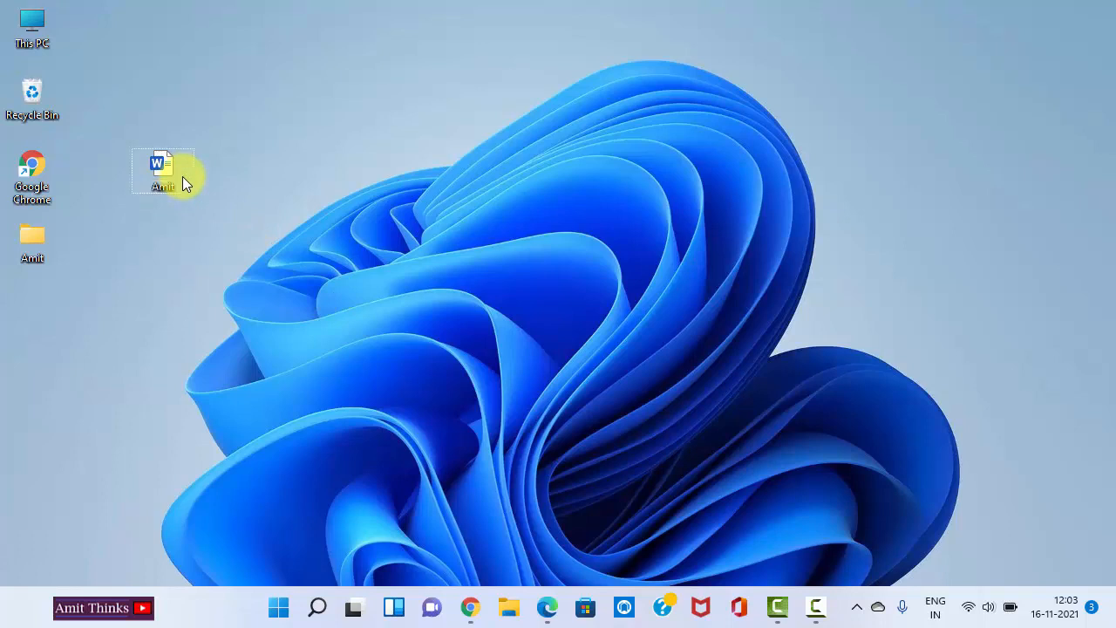
Step: Open the Amit document and type 'Amit Thinks' as a Heading 1
double_click(163, 170)
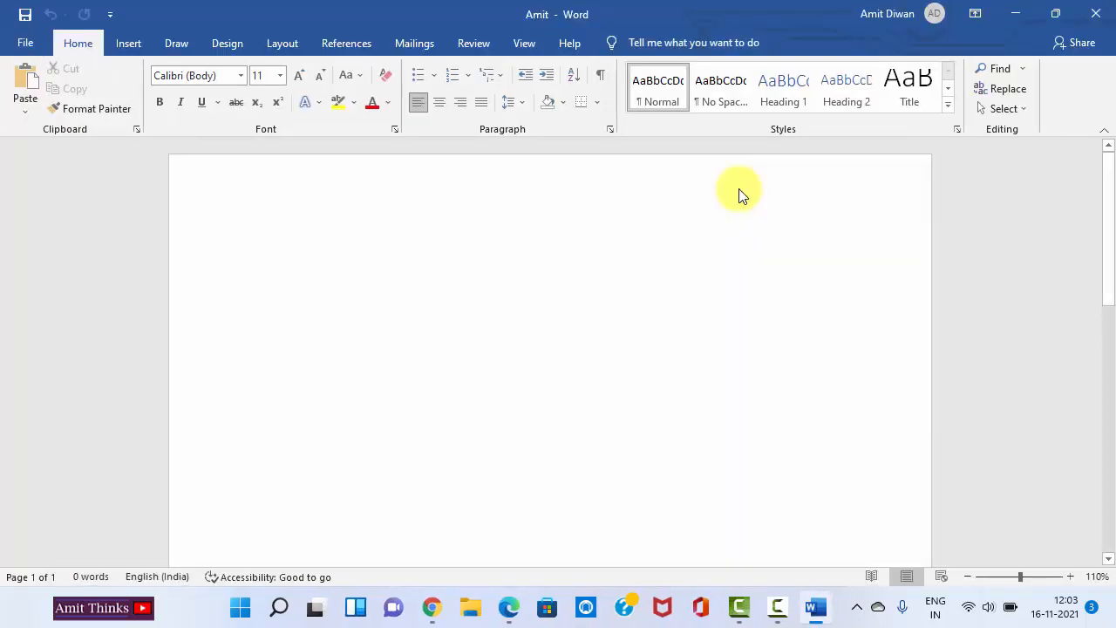
type("Amit Thinks.....")
type("YouTube Channel")
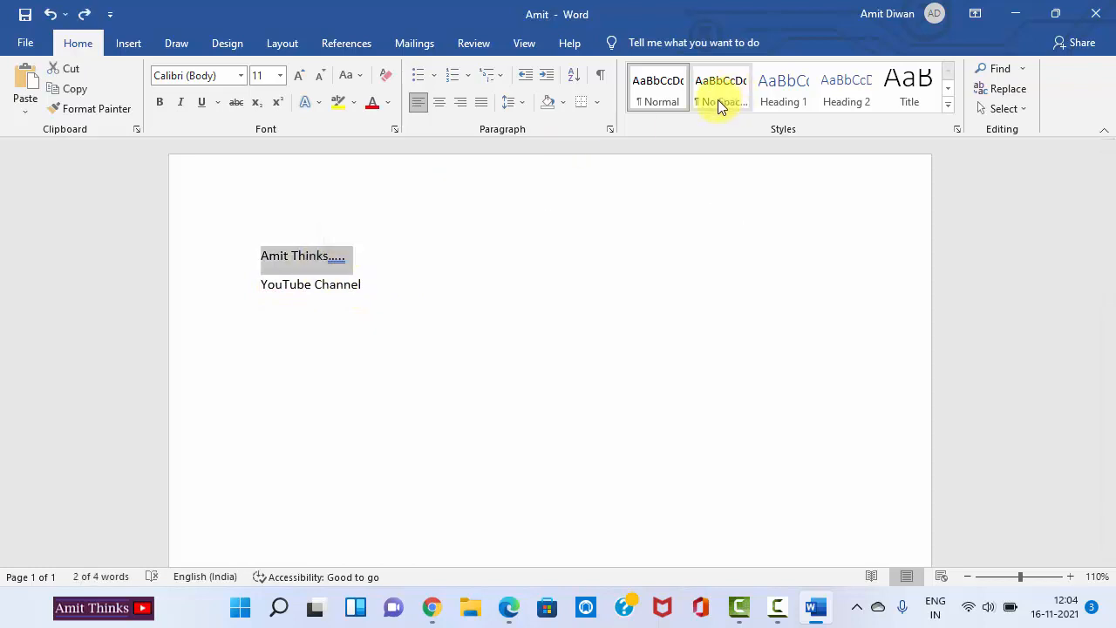
left_click(782, 88)
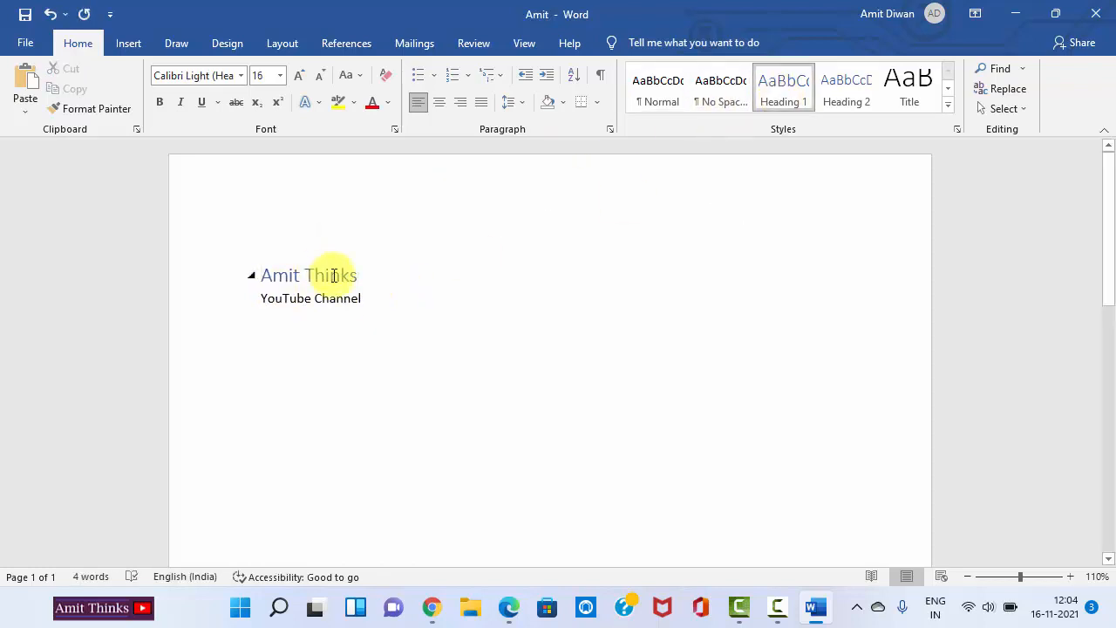
Step: Add the lines Tutorials, Interview QA, Quiz, Course and Video Tutorials below YouTube Channel
double_click(309, 274)
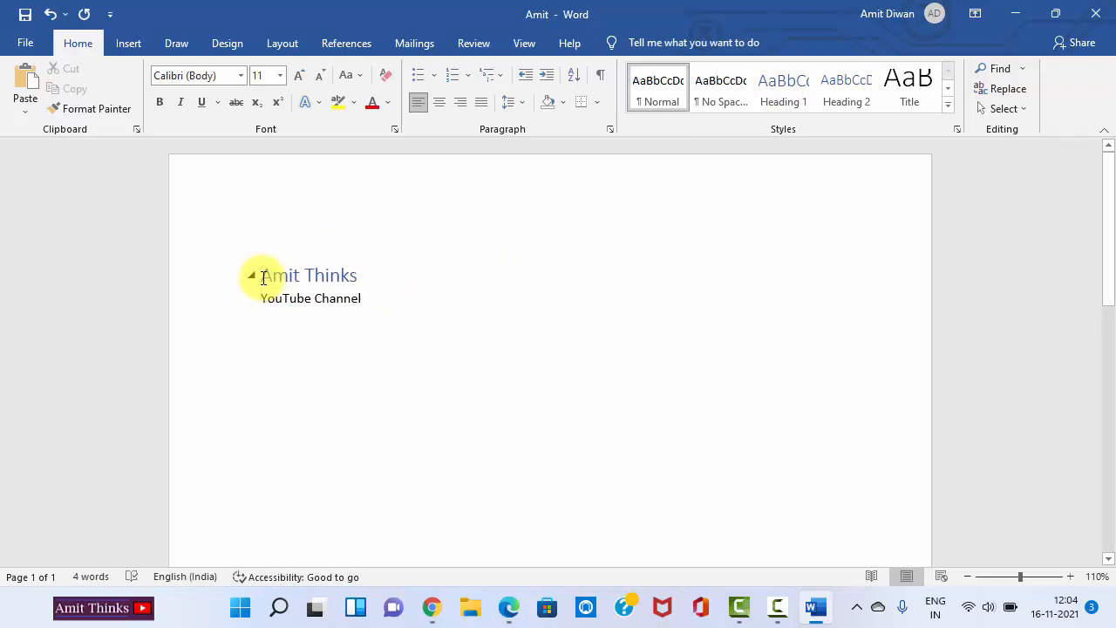
type("Tutorials")
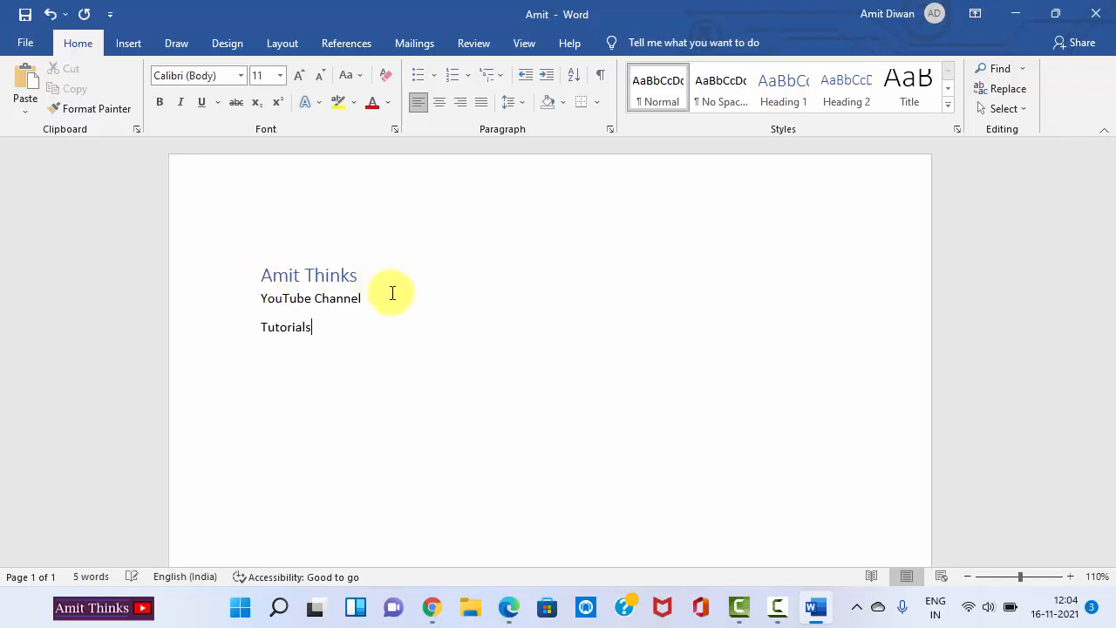
type("Interview QA")
type("Quiz")
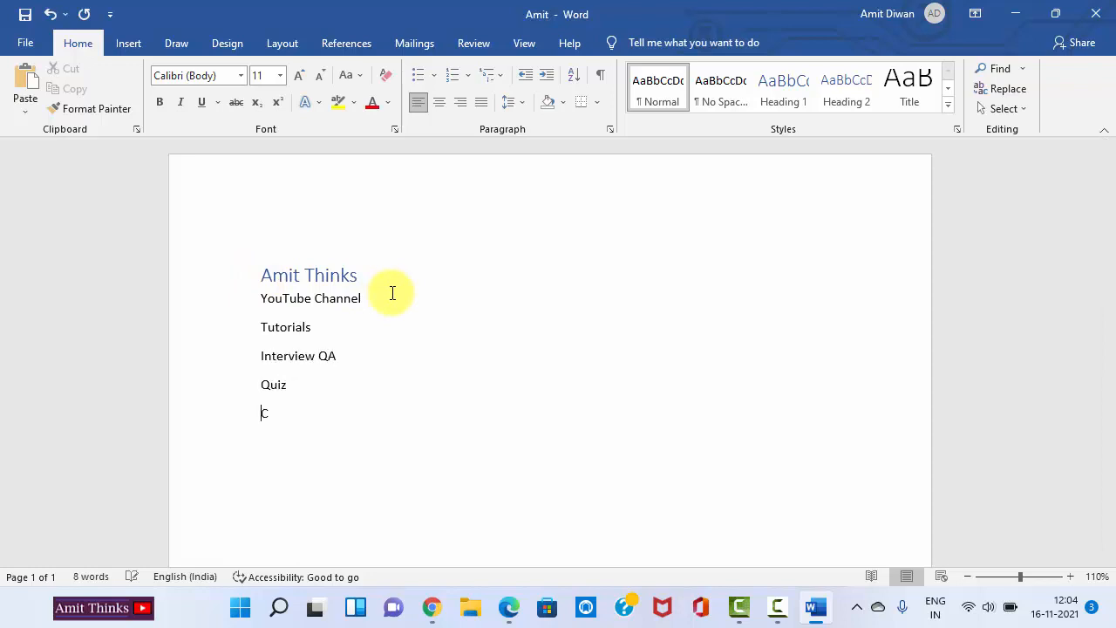
type("Course")
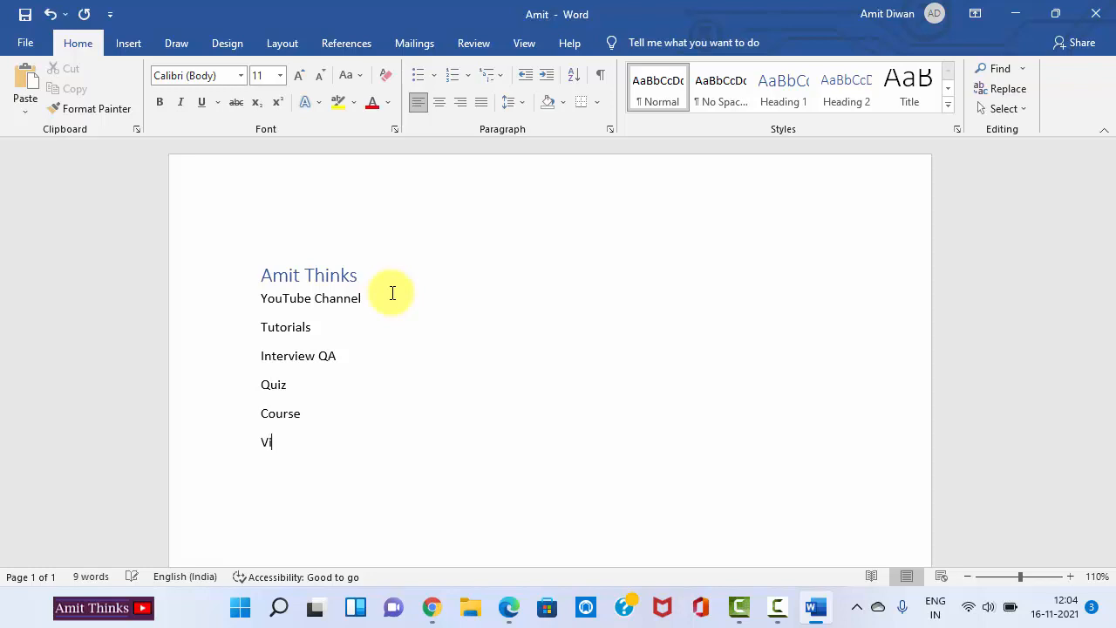
type("deo Tutorials")
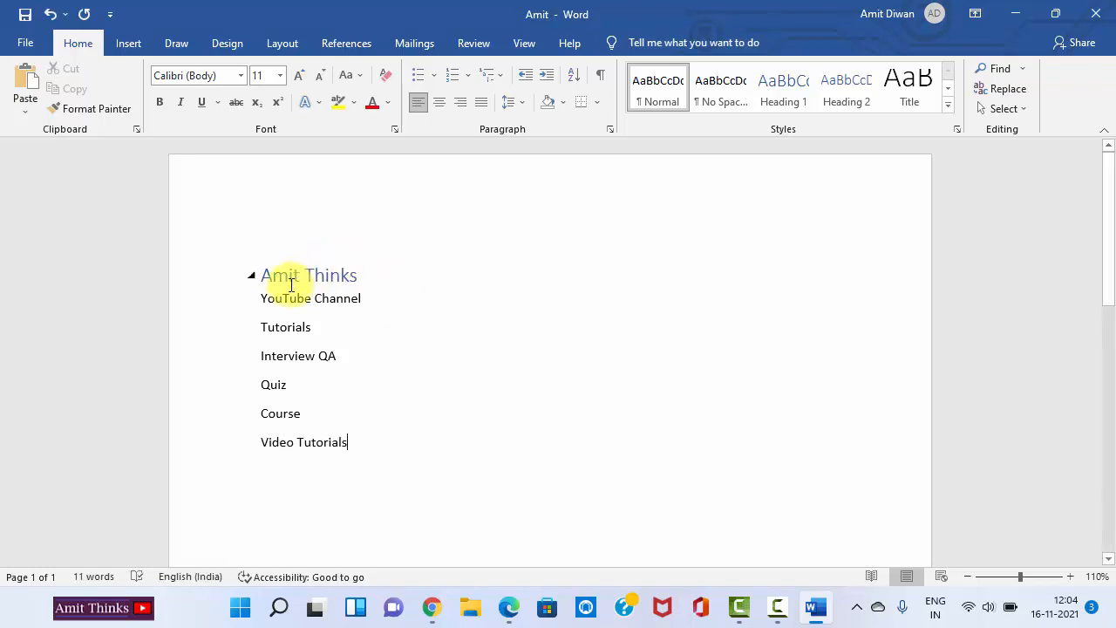
mouse_move(388, 446)
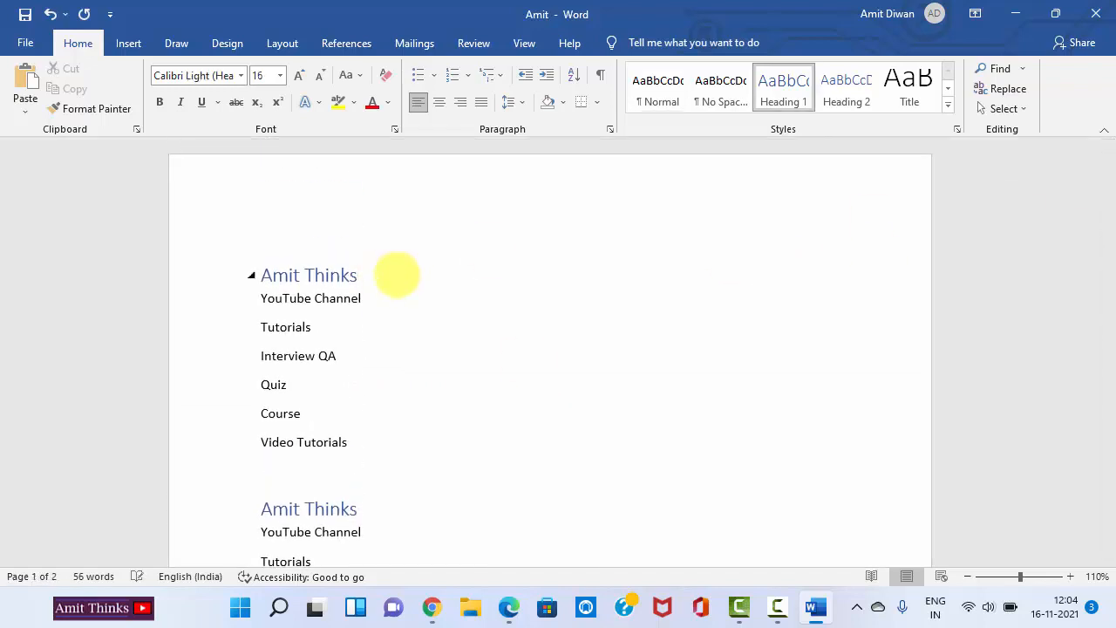
Step: Number the heading 'Amit Thinks1' and scroll through the repeated sections
type("1")
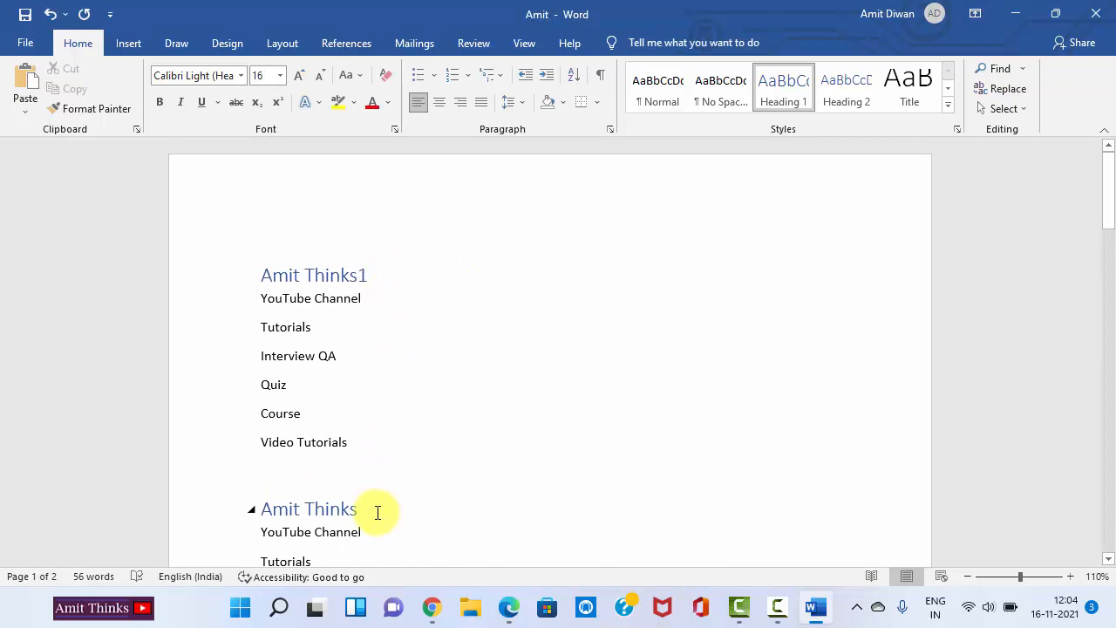
scroll("down", 3)
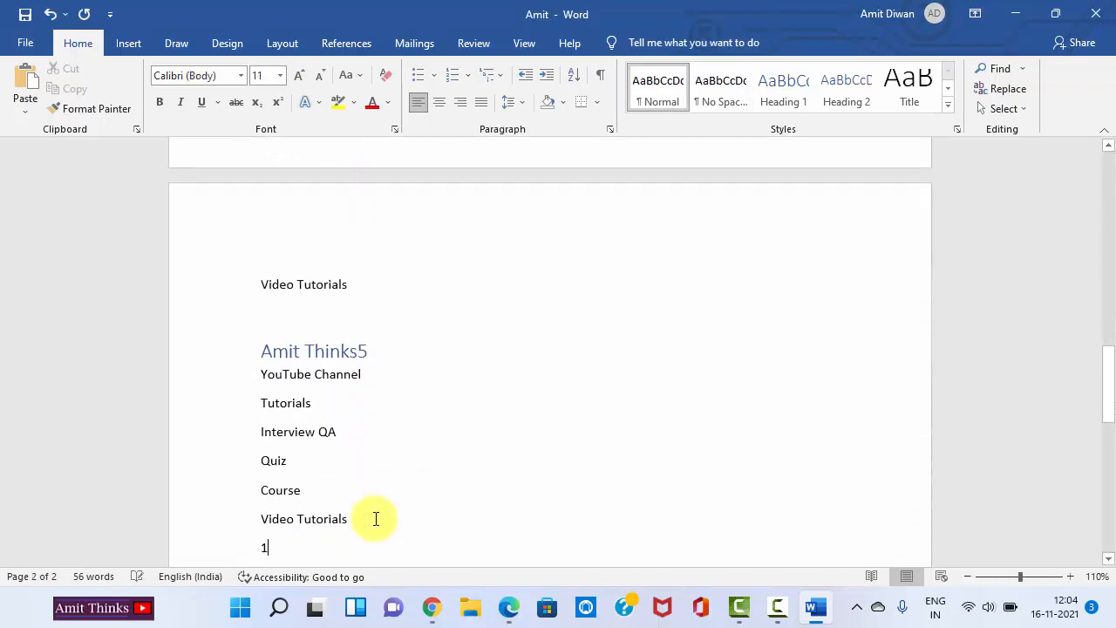
scroll("down", 3)
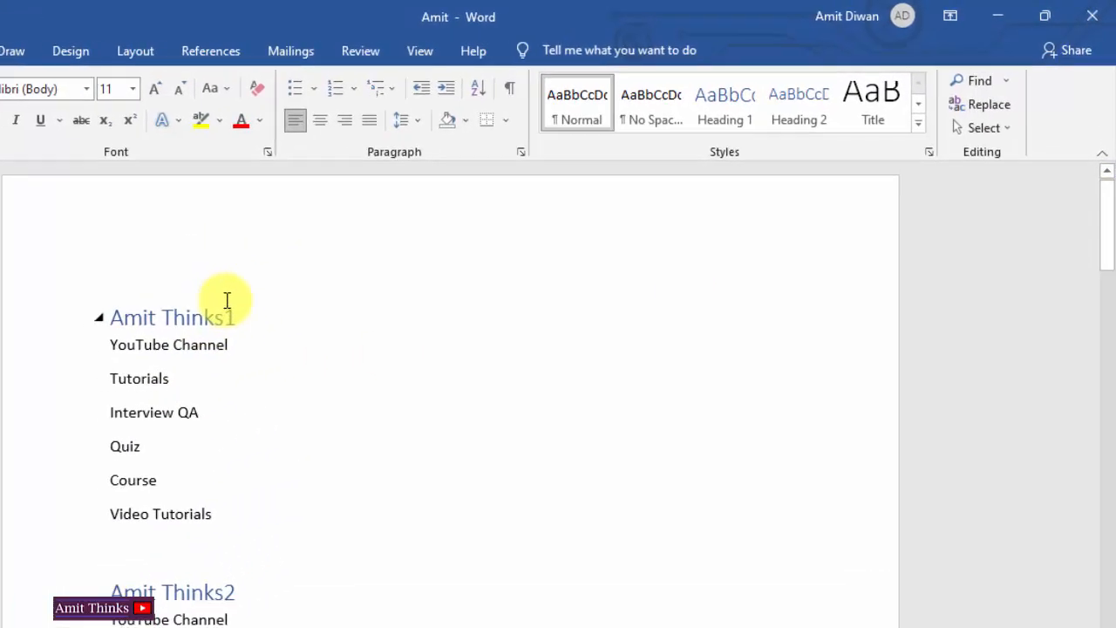
Step: Split the document window into two panes from the View tab
left_click(420, 51)
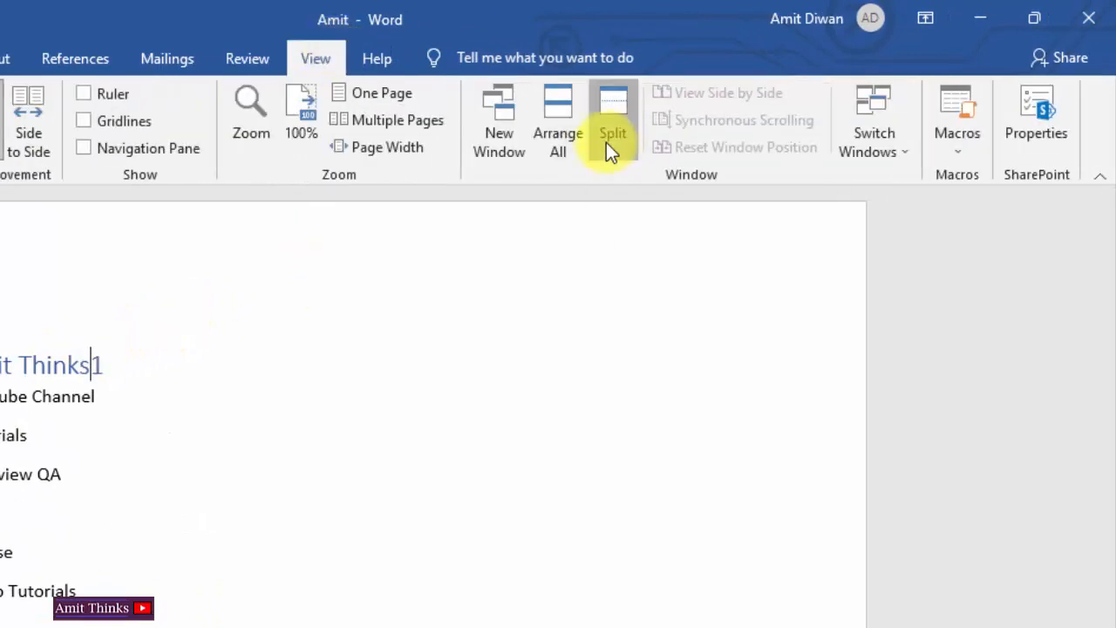
left_click(612, 122)
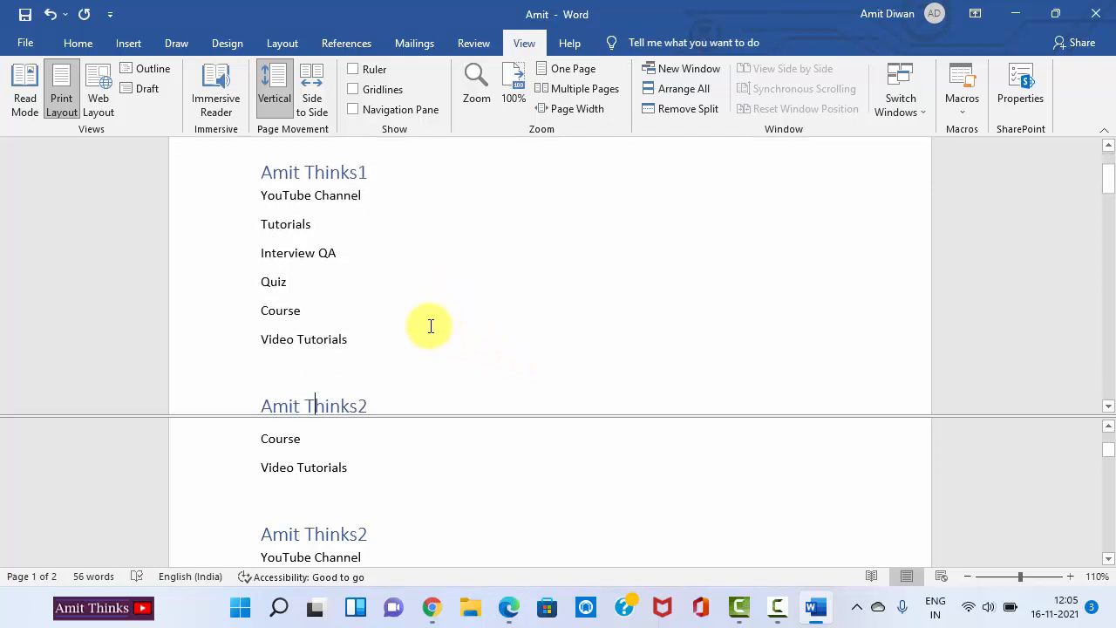
Step: Scroll the panes separately to show Amit Thinks3 above and Amit Thinks5 below
scroll("down", 3)
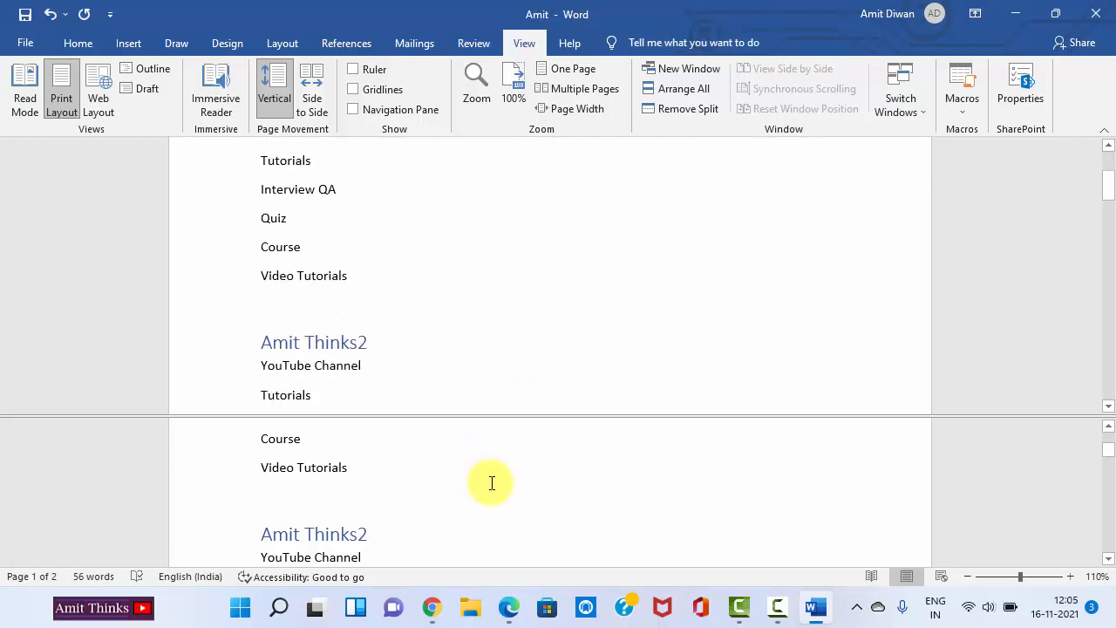
left_click(288, 425)
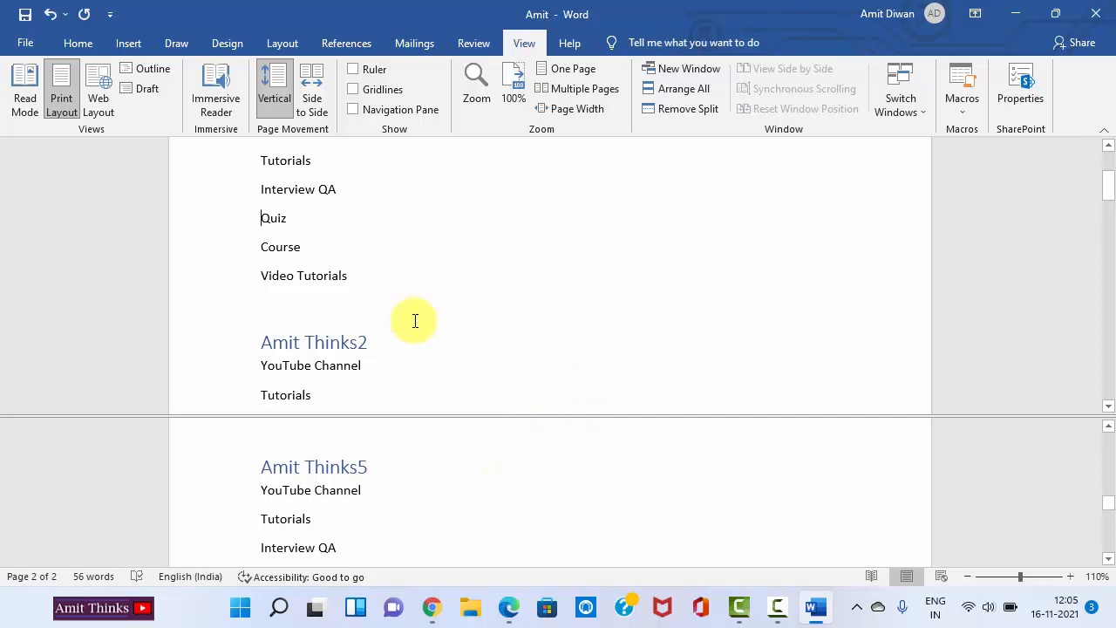
scroll("down", 3)
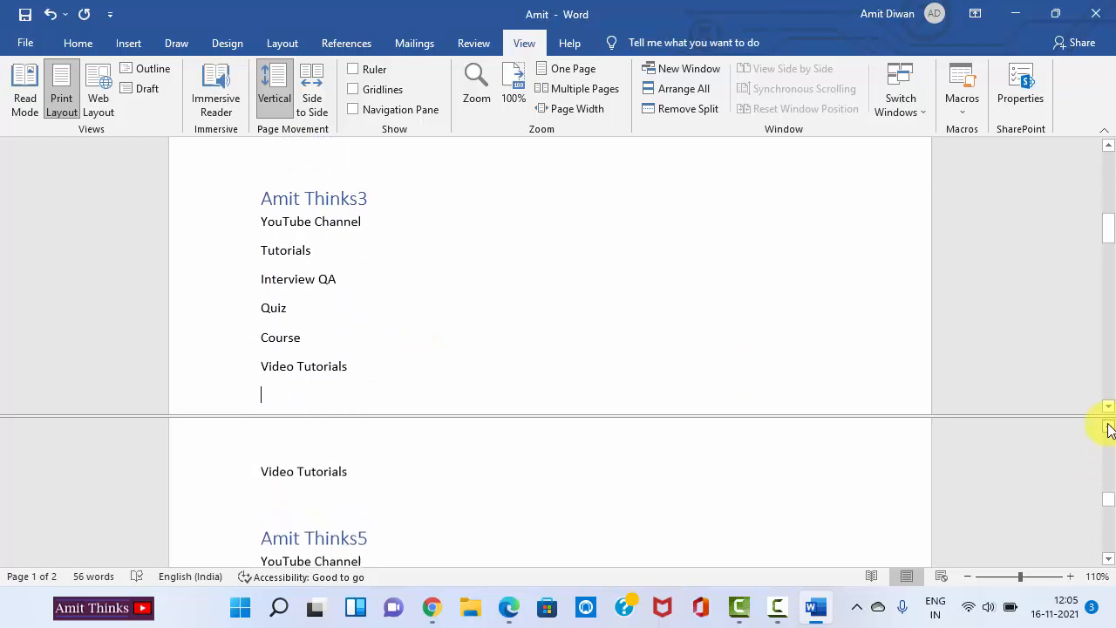
left_click(1107, 146)
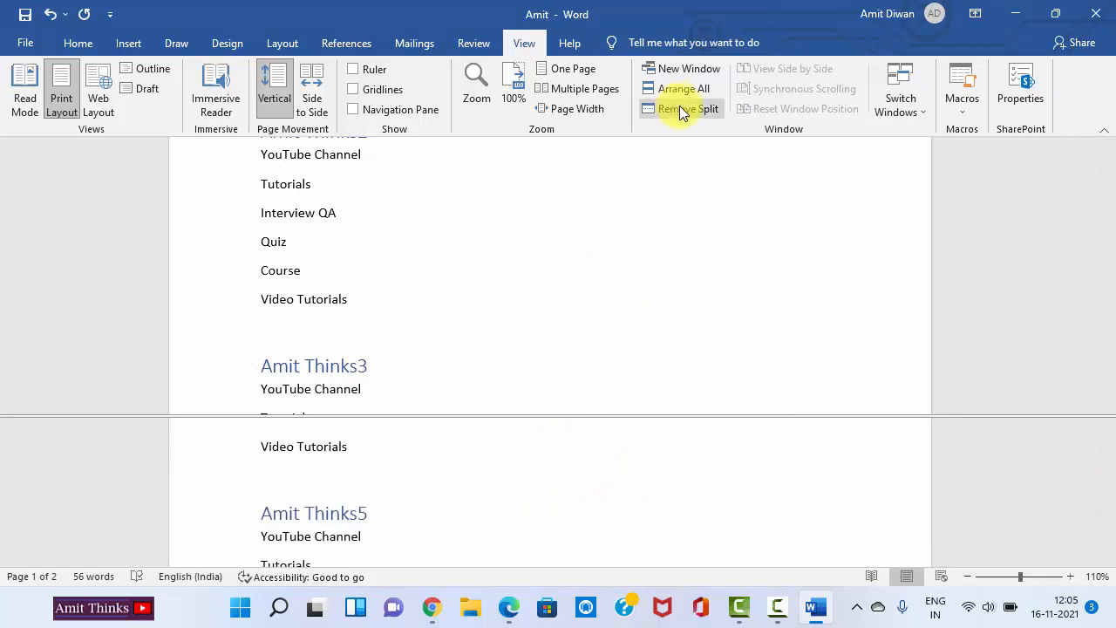
Step: Remove the split, leaving Amit Thinks5 in a single pane
left_click(688, 108)
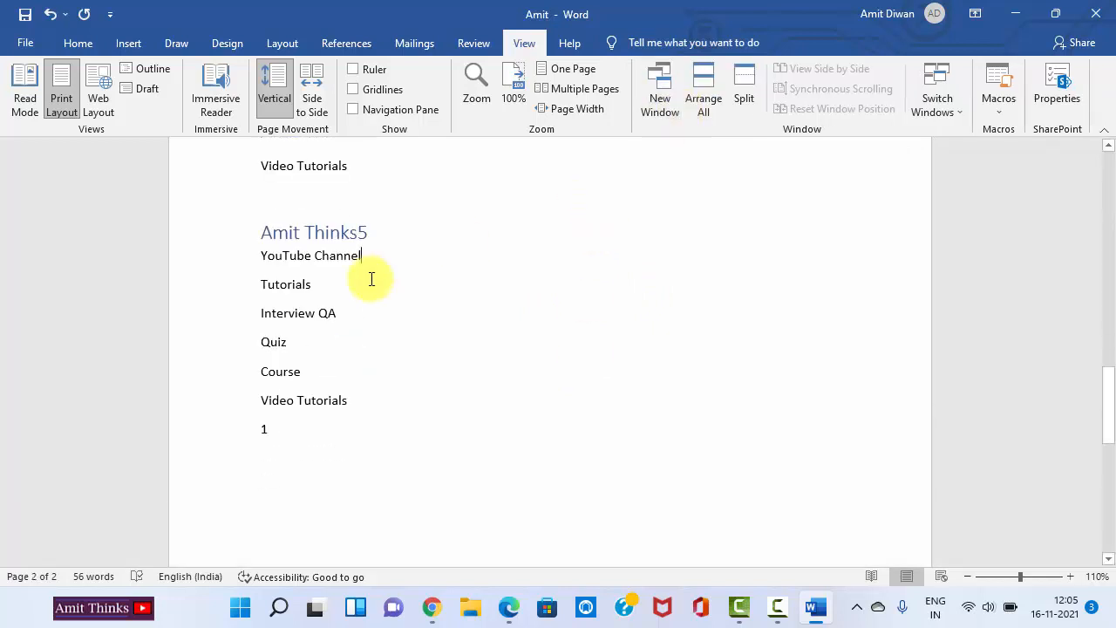
mouse_move(1109, 389)
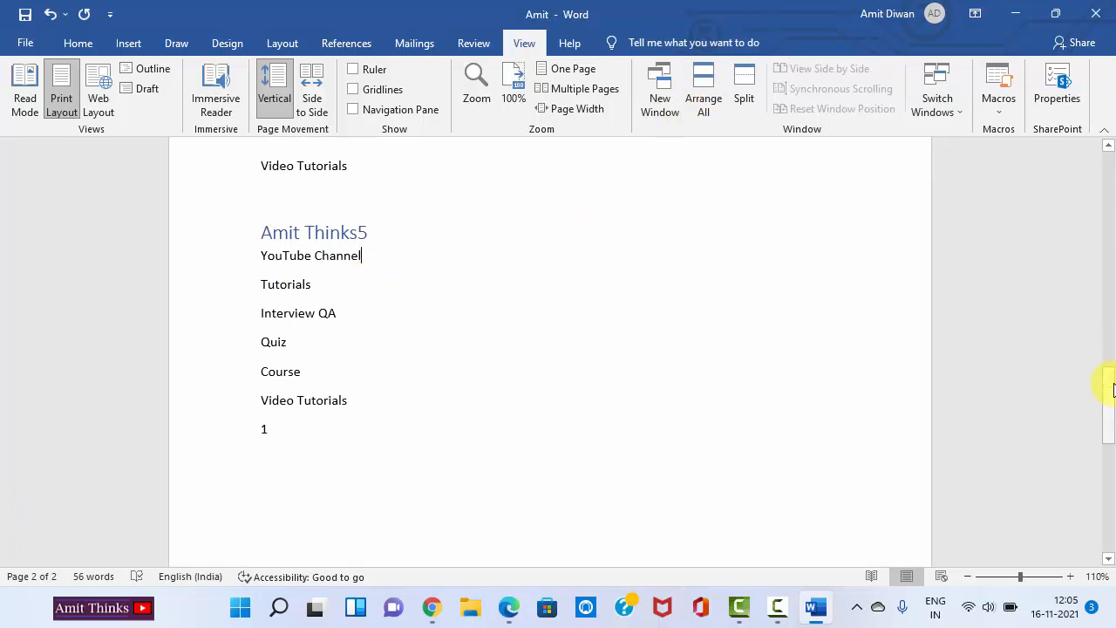